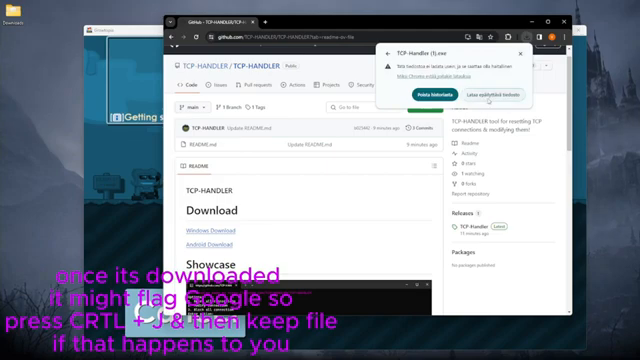
# Step: Reveal the downloaded TCP Handler file in its Downloads folder
pyautogui.click(472, 92)
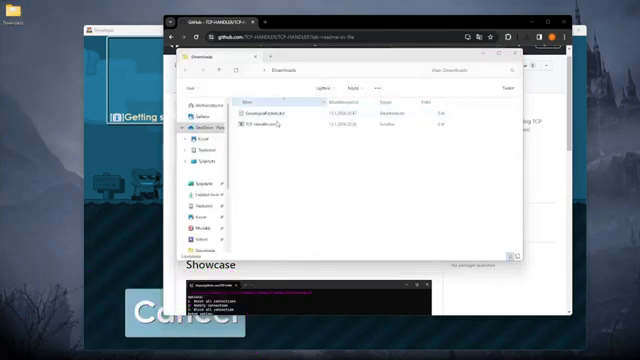
# Step: Launch the TCP Handler executable to reset all connections and await 'Action successful'
pyautogui.click(290, 130)
pyautogui.write('1')
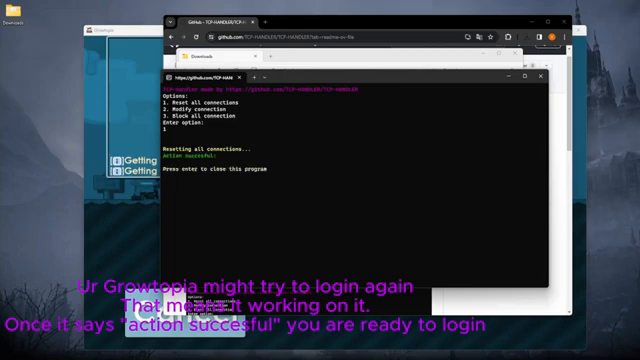
pyautogui.moveTo(118, 212)
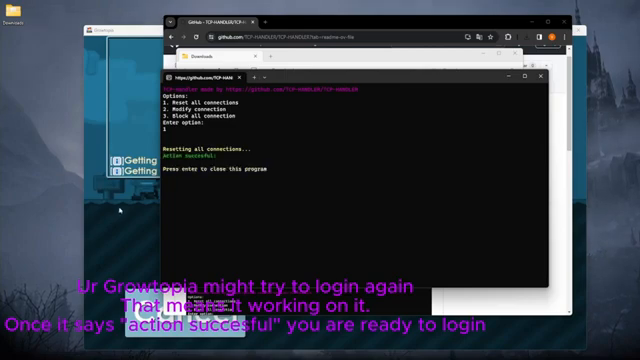